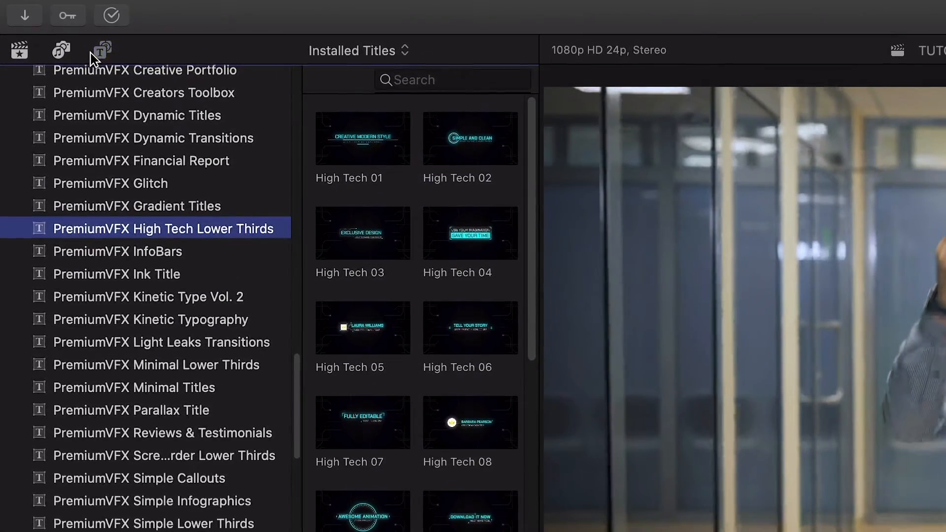
Step: Hide the Titles category sidebar and scroll the widened PremiumVFX High Tech thumbnail grid
left_click(103, 50)
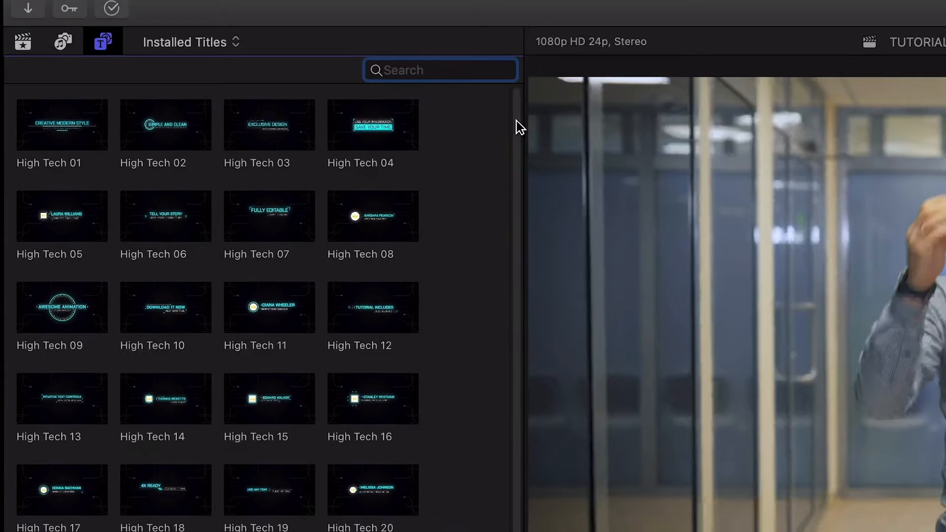
scroll("down", 3)
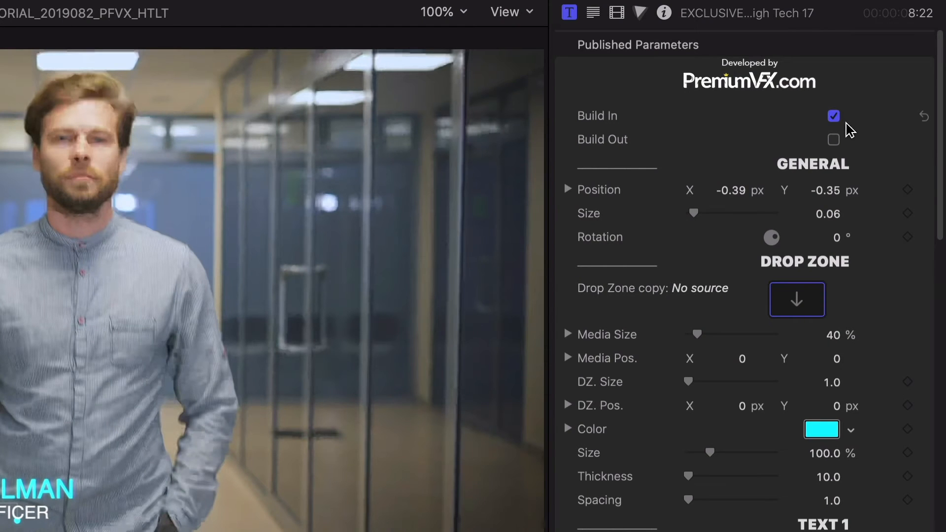
Step: Enable Build Out and load the Cloud Logo into the drop zone at 45% size
left_click(832, 140)
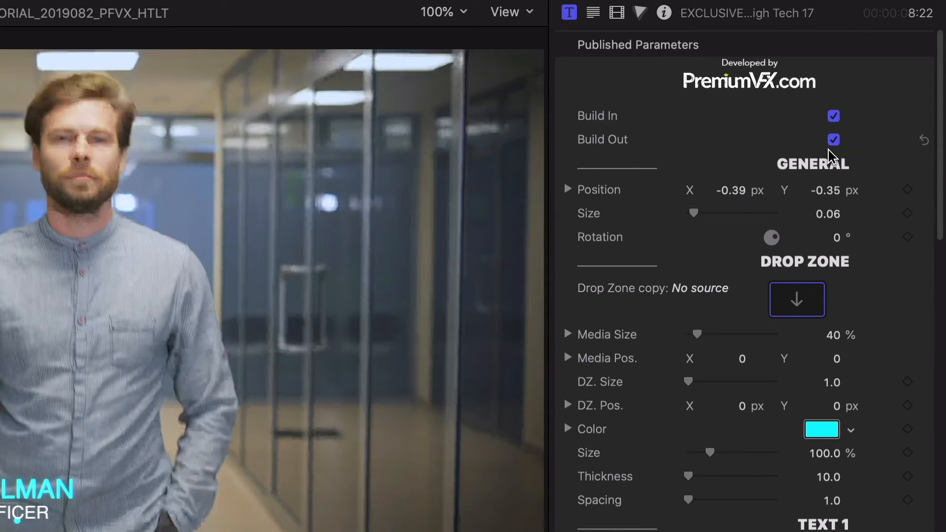
left_click(796, 300)
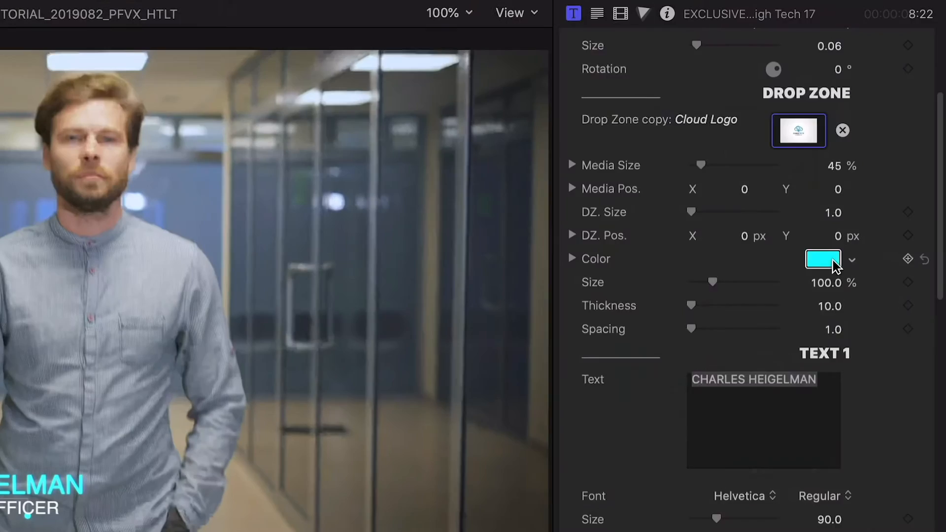
Step: Set the Glow Exposure to 6.05 and the glow Size to about 2.41
left_click(822, 260)
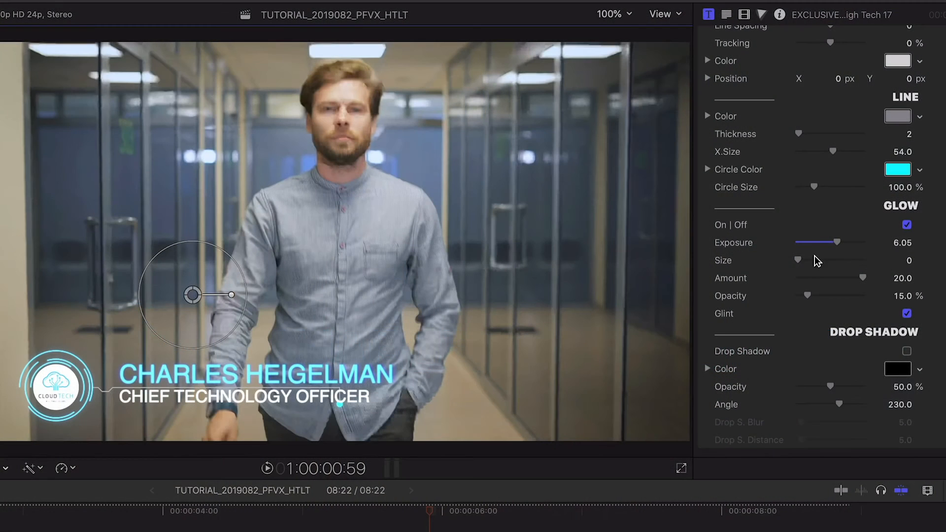
left_click_drag(798, 260, 819, 260)
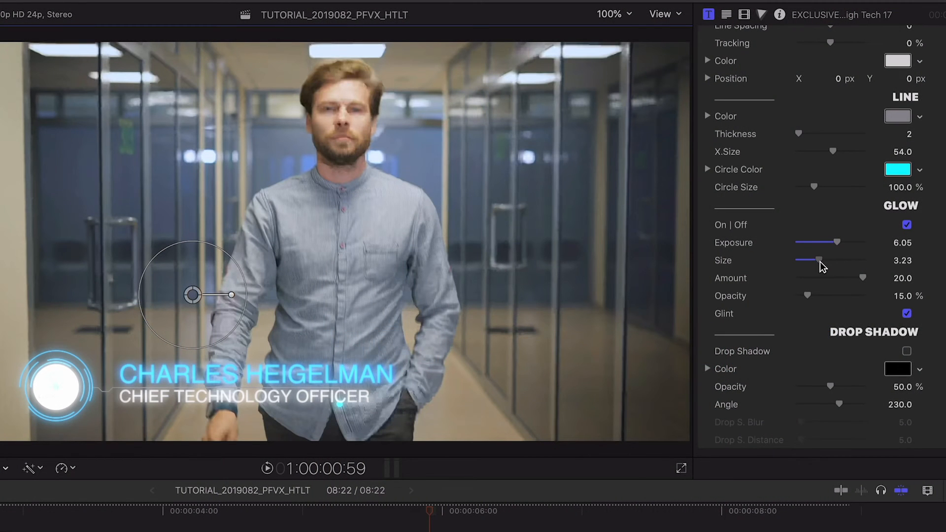
left_click_drag(820, 260, 814, 260)
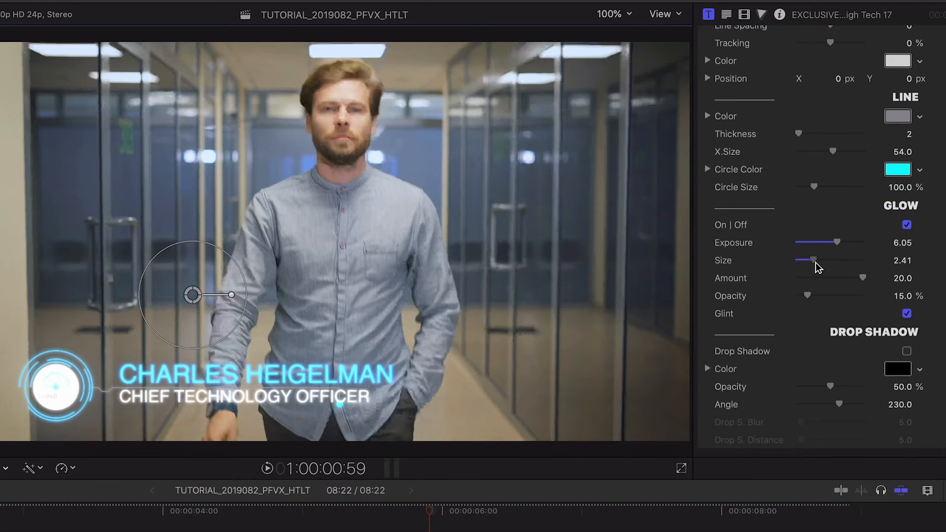